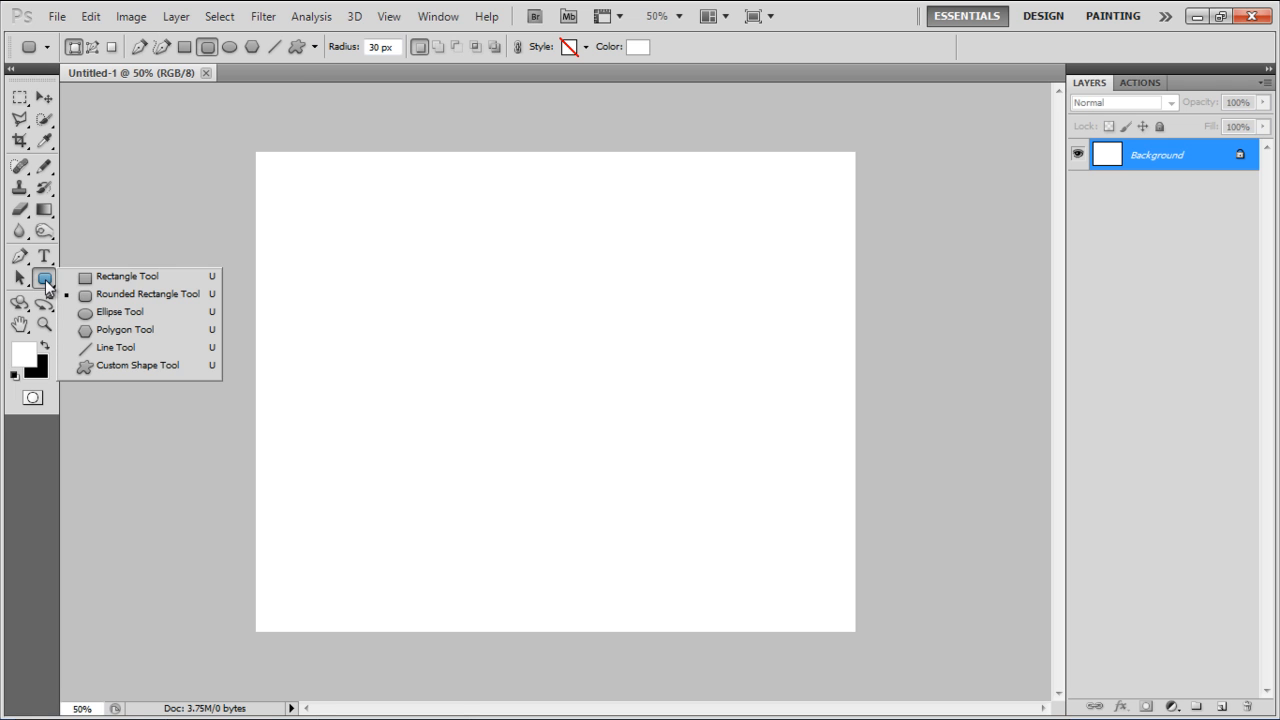
pyautogui.moveTo(96, 280)
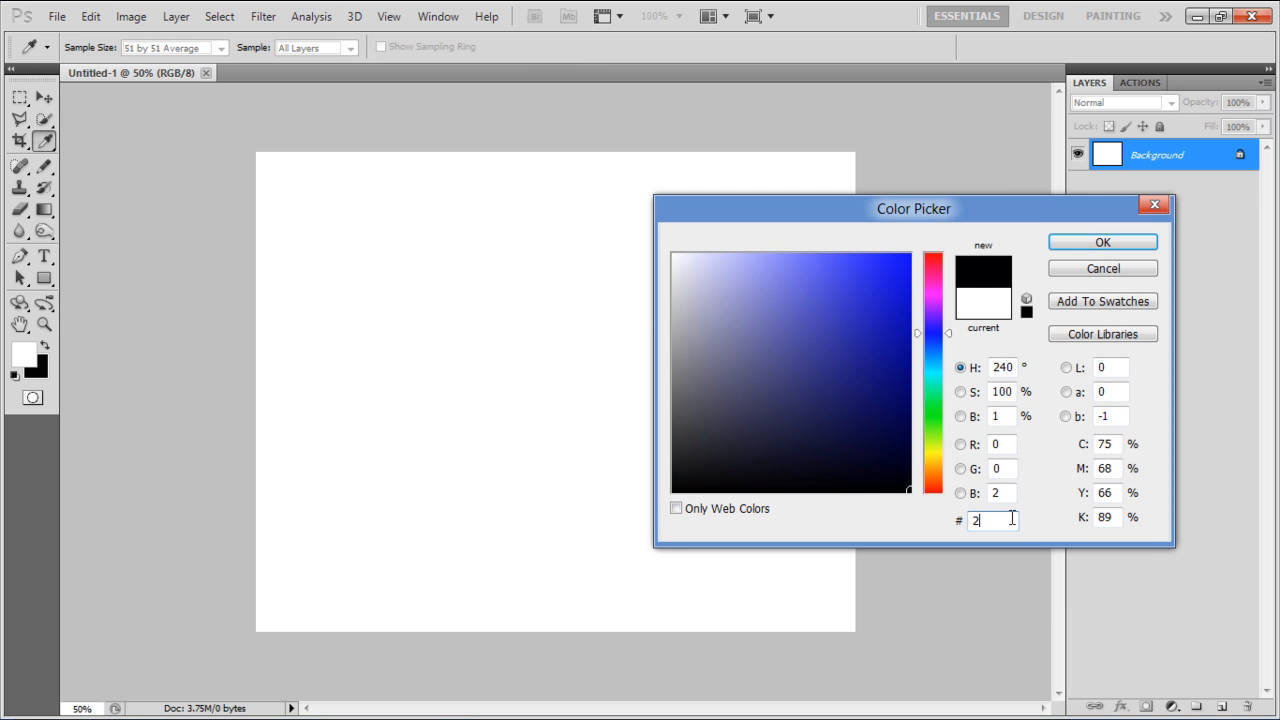
# - Draw a blue #2089bd rectangle near the centre of the canvas
pyautogui.write('2089bd')
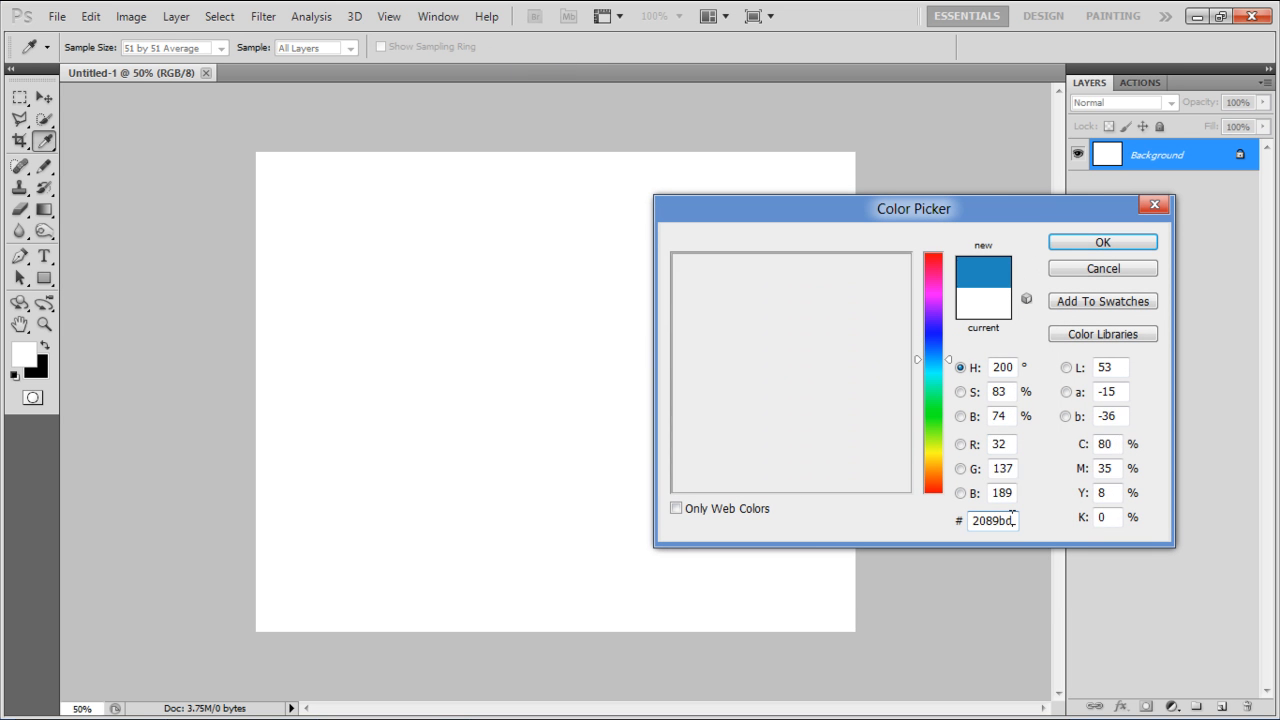
pyautogui.click(1112, 240)
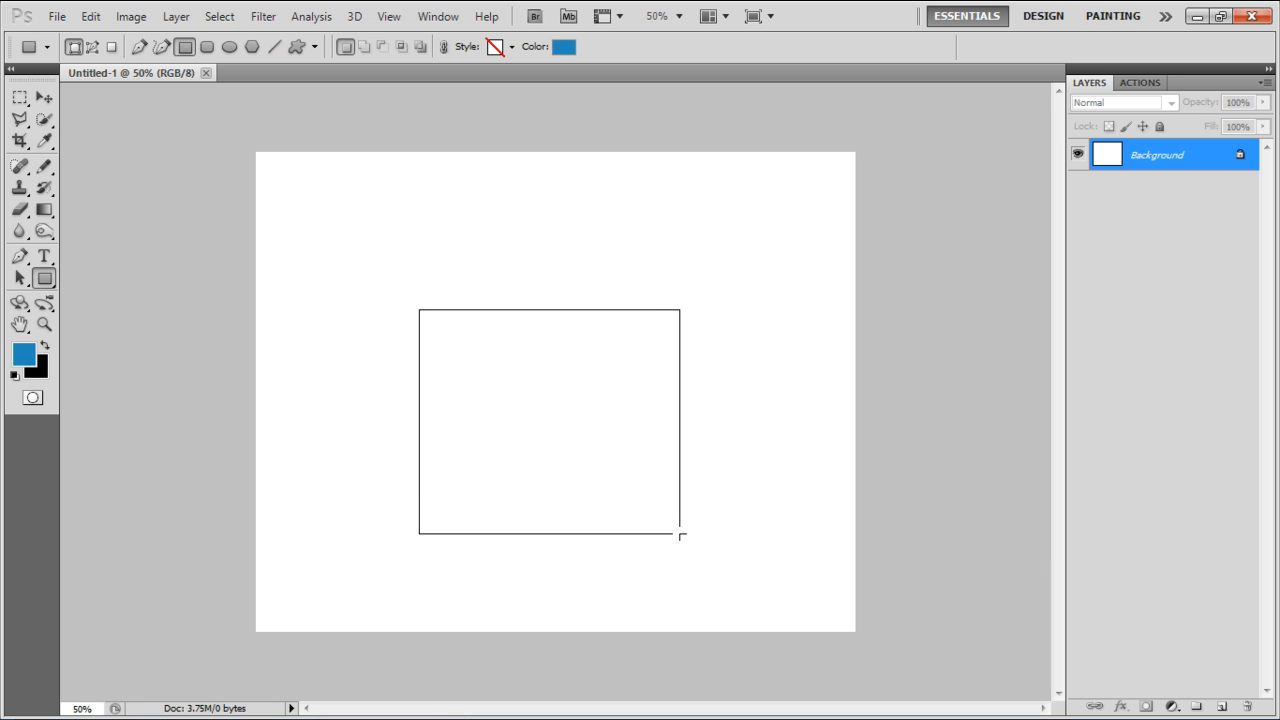
pyautogui.moveTo(420, 310); pyautogui.dragTo(688, 536)
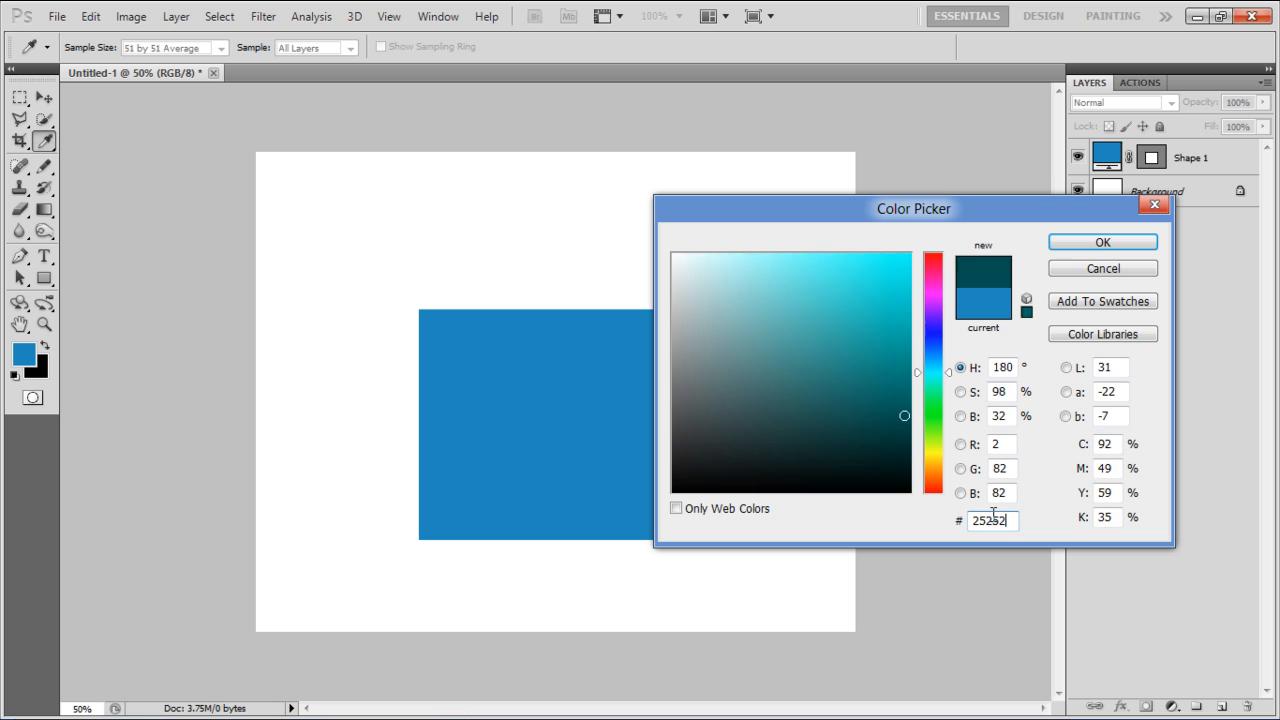
# - Add a dark #252525 band across the top and merge both shapes into the Main Page layer
pyautogui.write('252525')
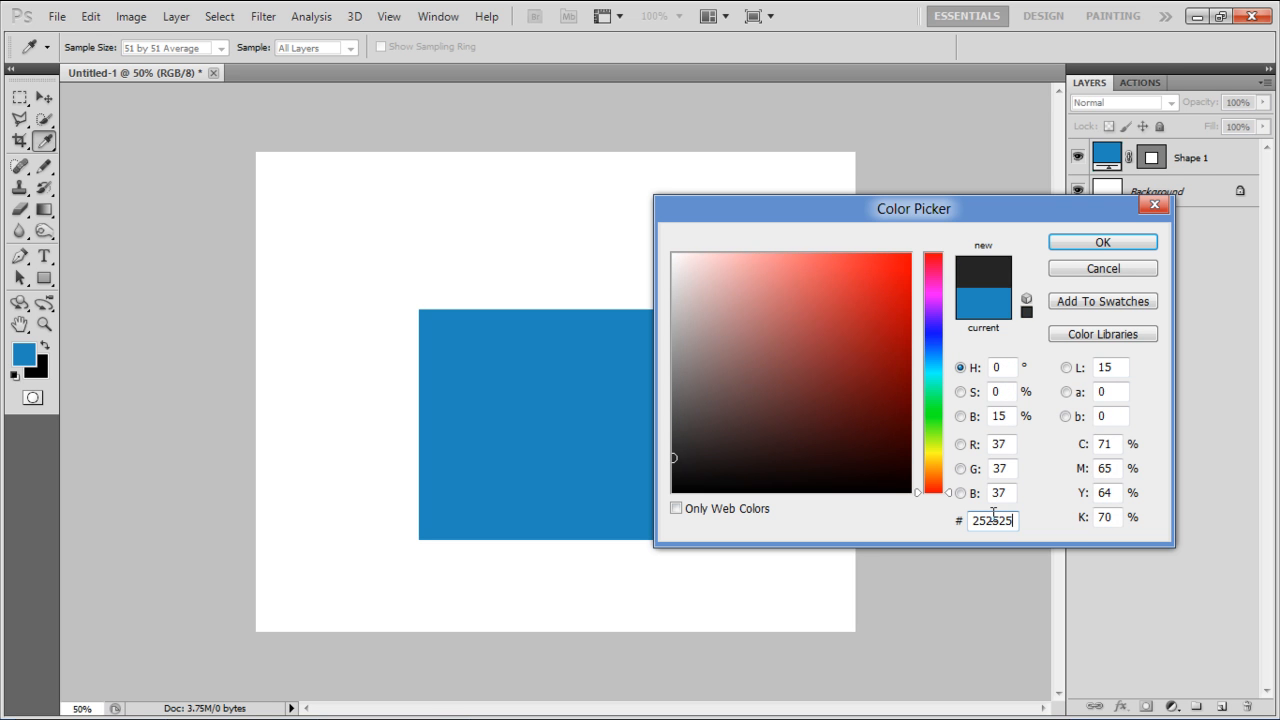
pyautogui.click(1102, 240)
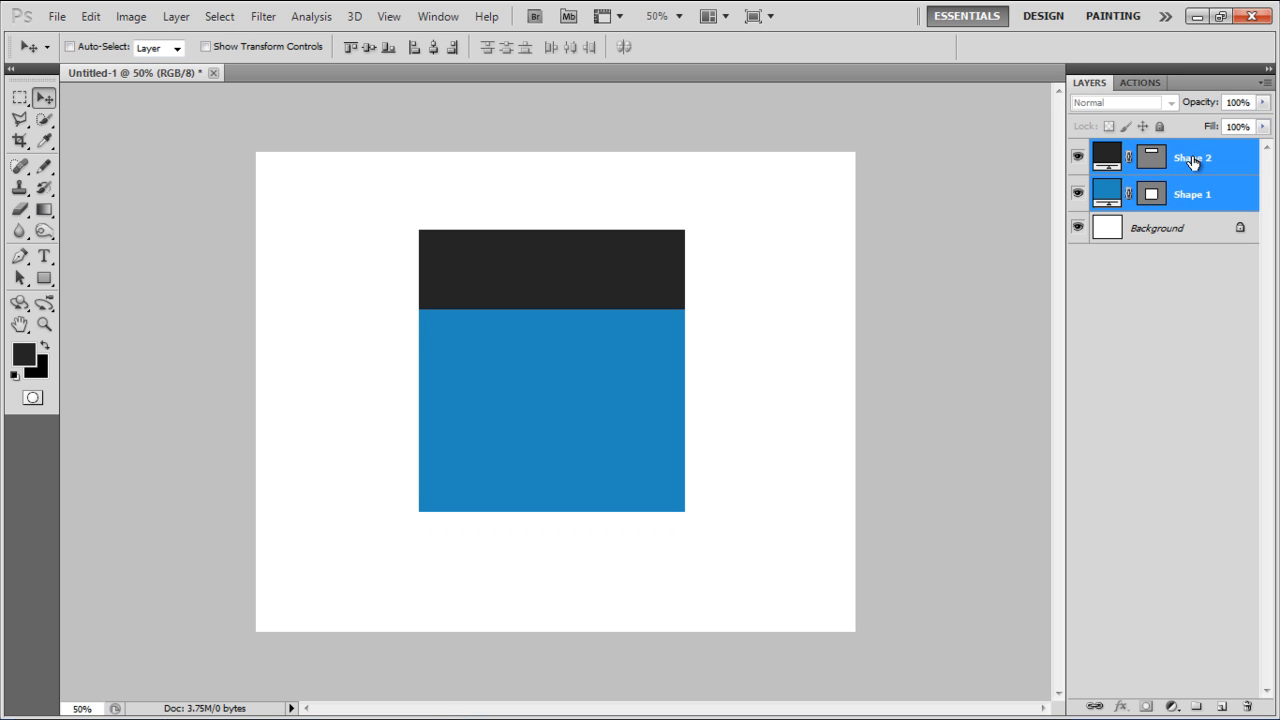
pyautogui.rightClick(1182, 158)
pyautogui.write('Main Page')
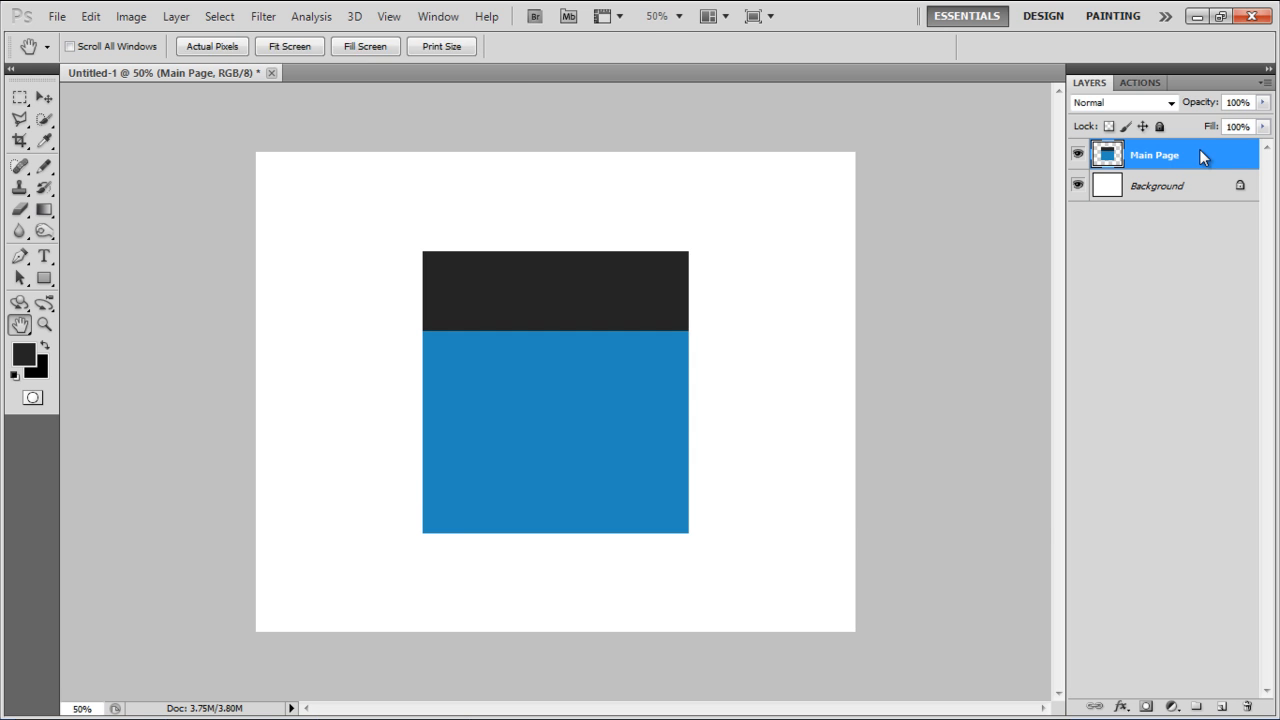
# - Give the Main Page layer a drop shadow with distance, spread and size of 10 px
pyautogui.doubleClick(1164, 156)
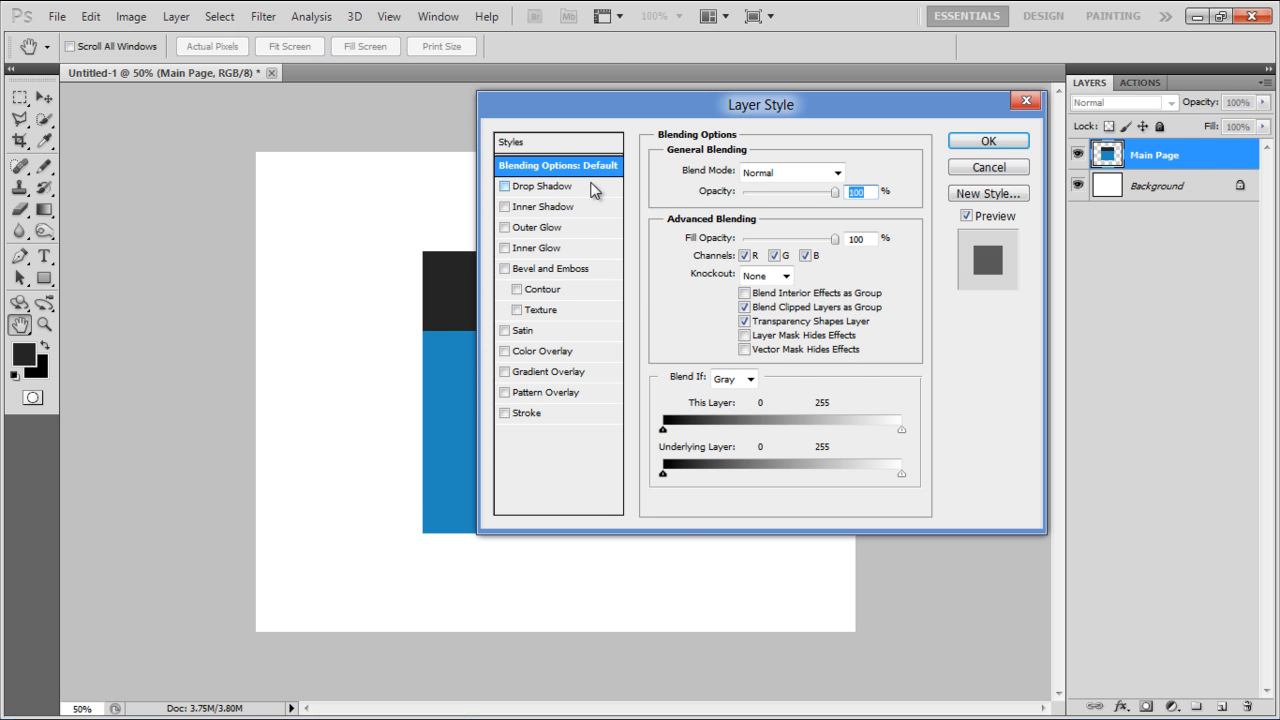
pyautogui.click(502, 186)
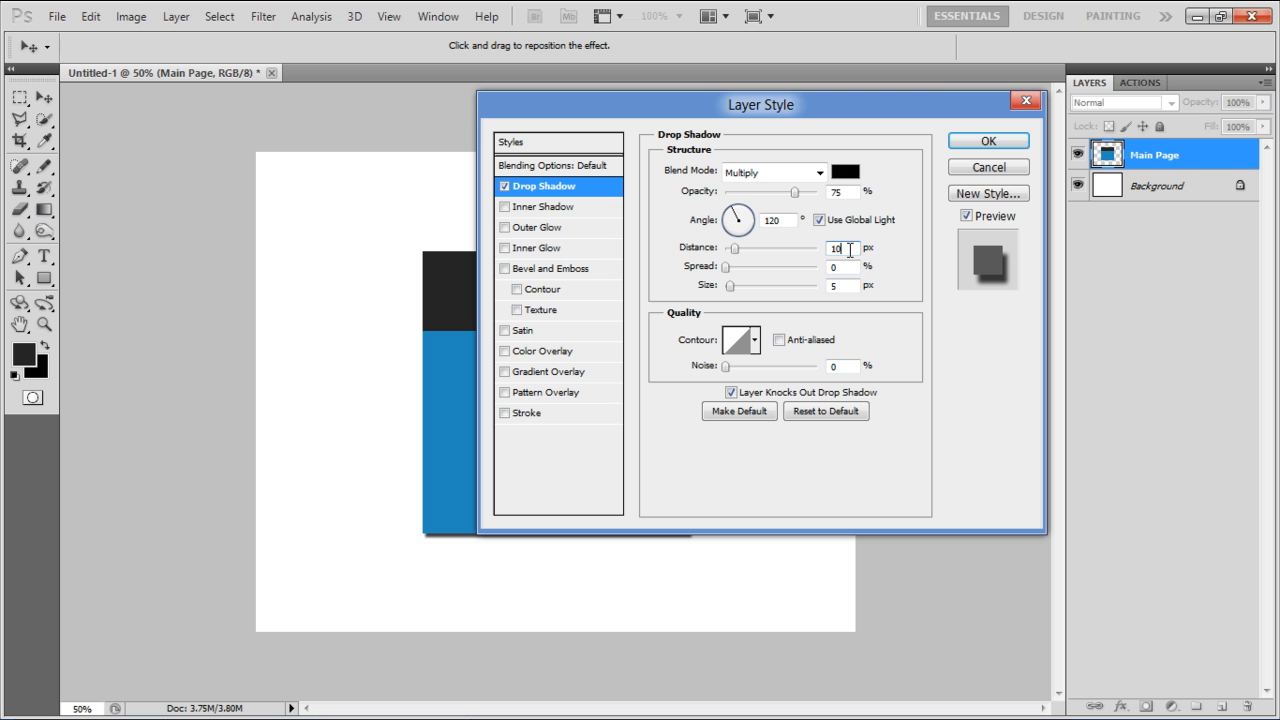
pyautogui.write('10')
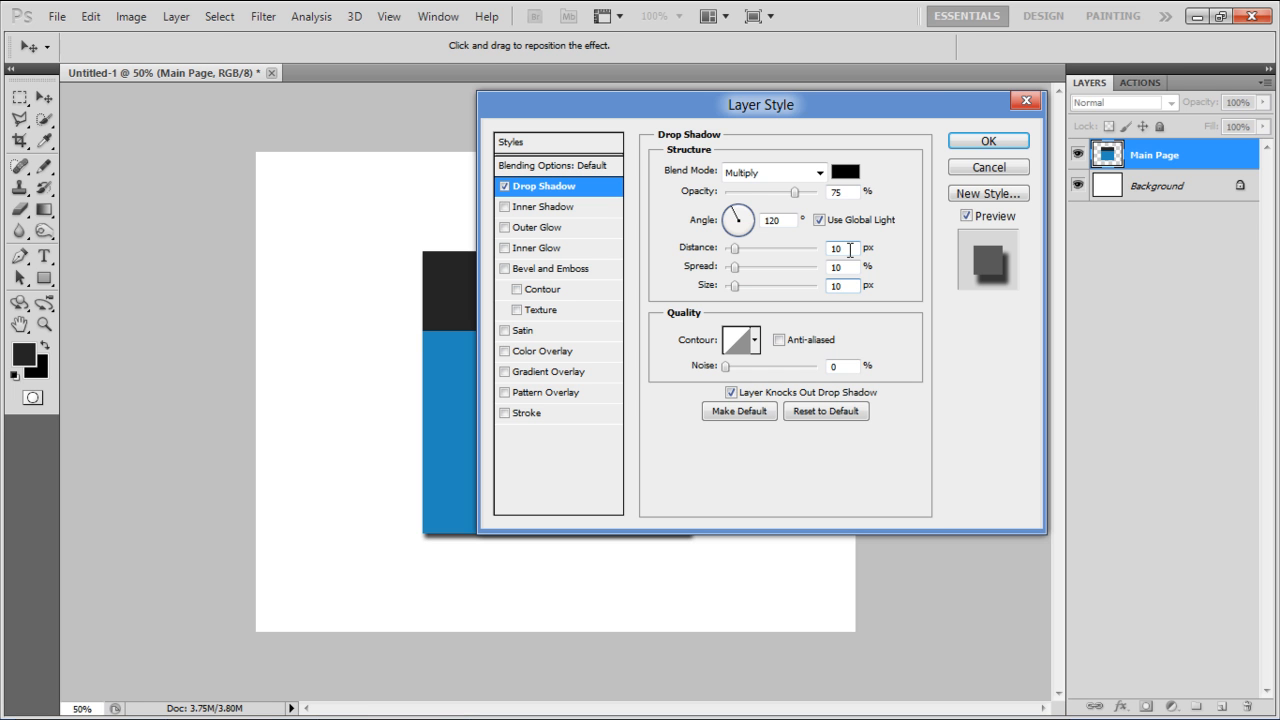
pyautogui.click(988, 140)
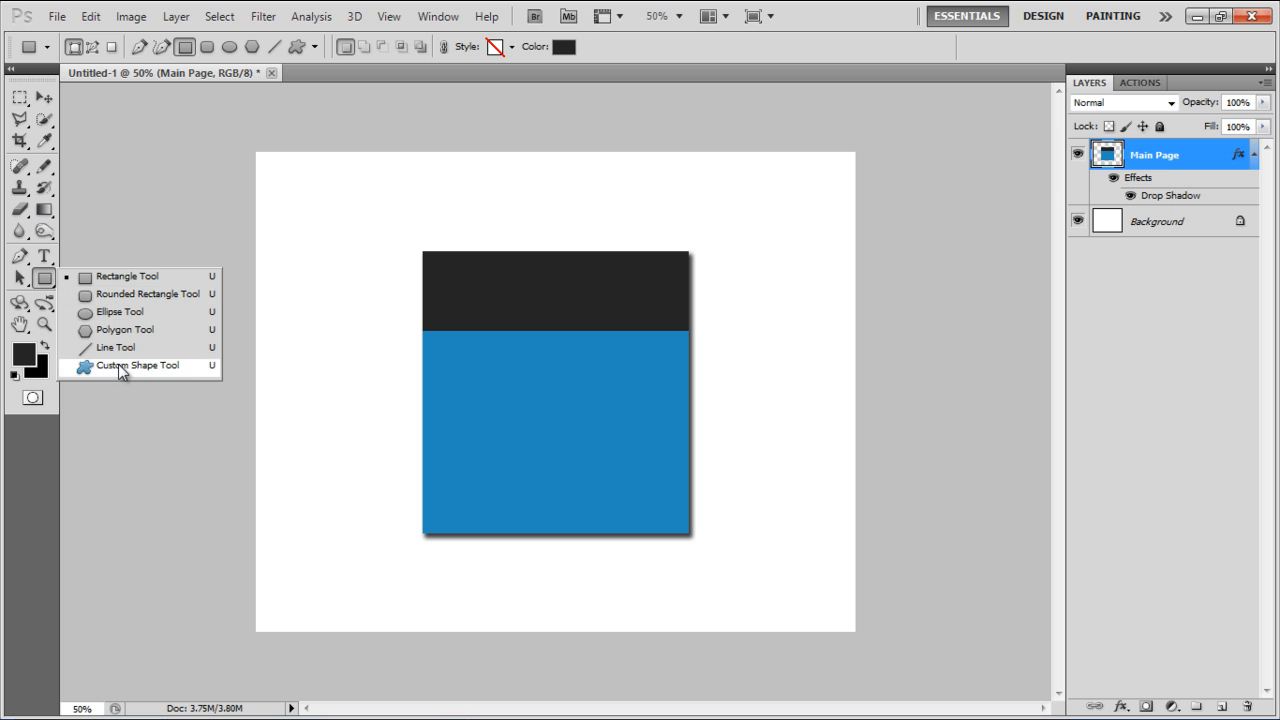
# - Place a white crescent custom shape on the dark band and rotate it 45°
pyautogui.click(136, 364)
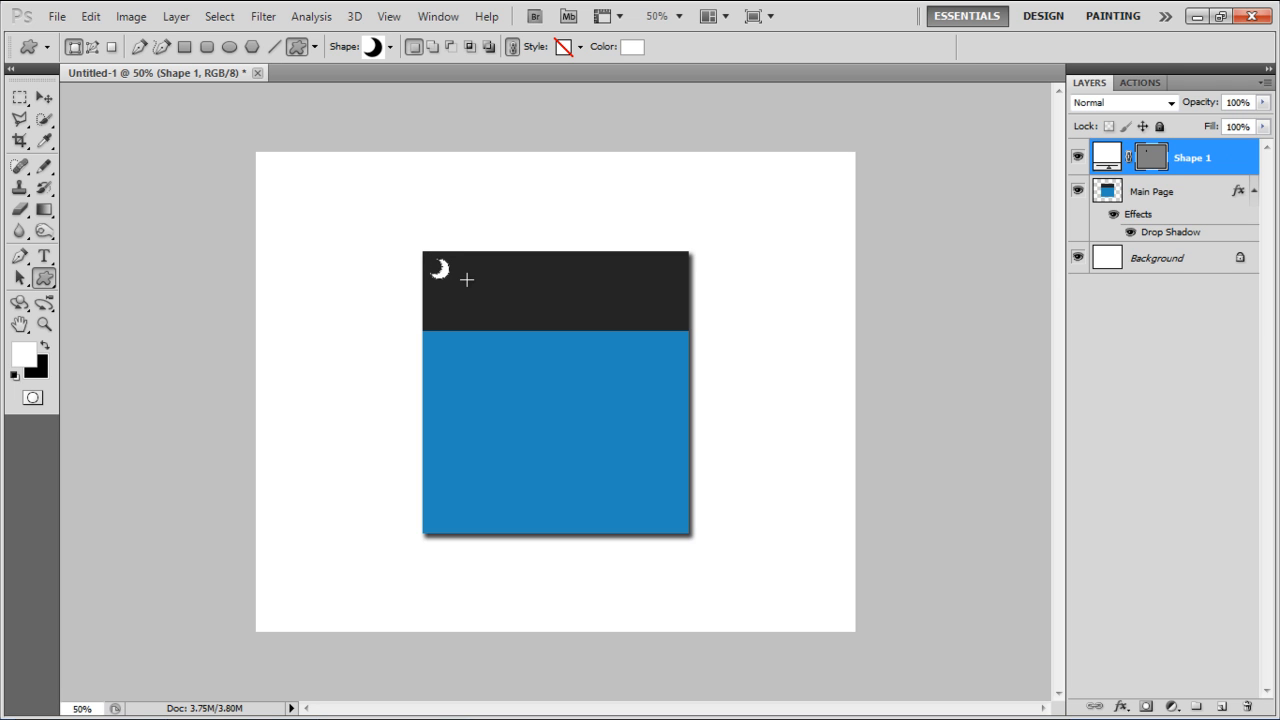
pyautogui.click(44, 96)
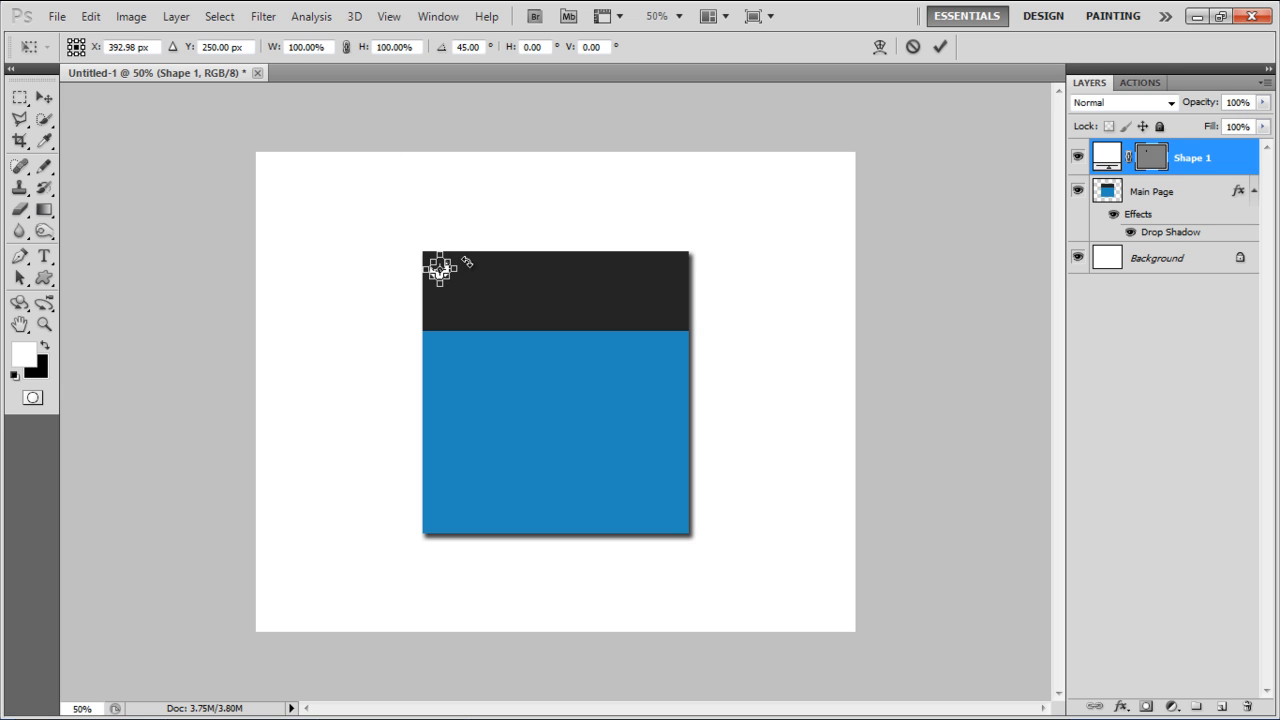
pyautogui.click(44, 96)
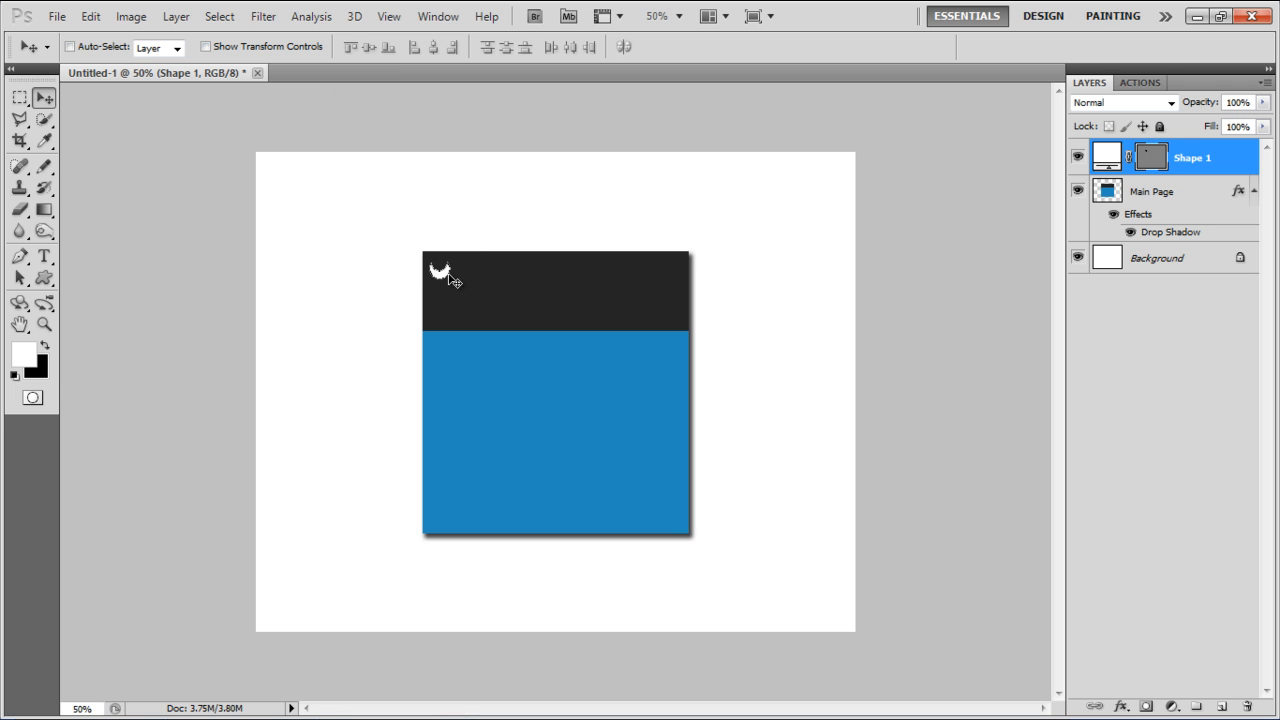
pyautogui.doubleClick(1200, 160)
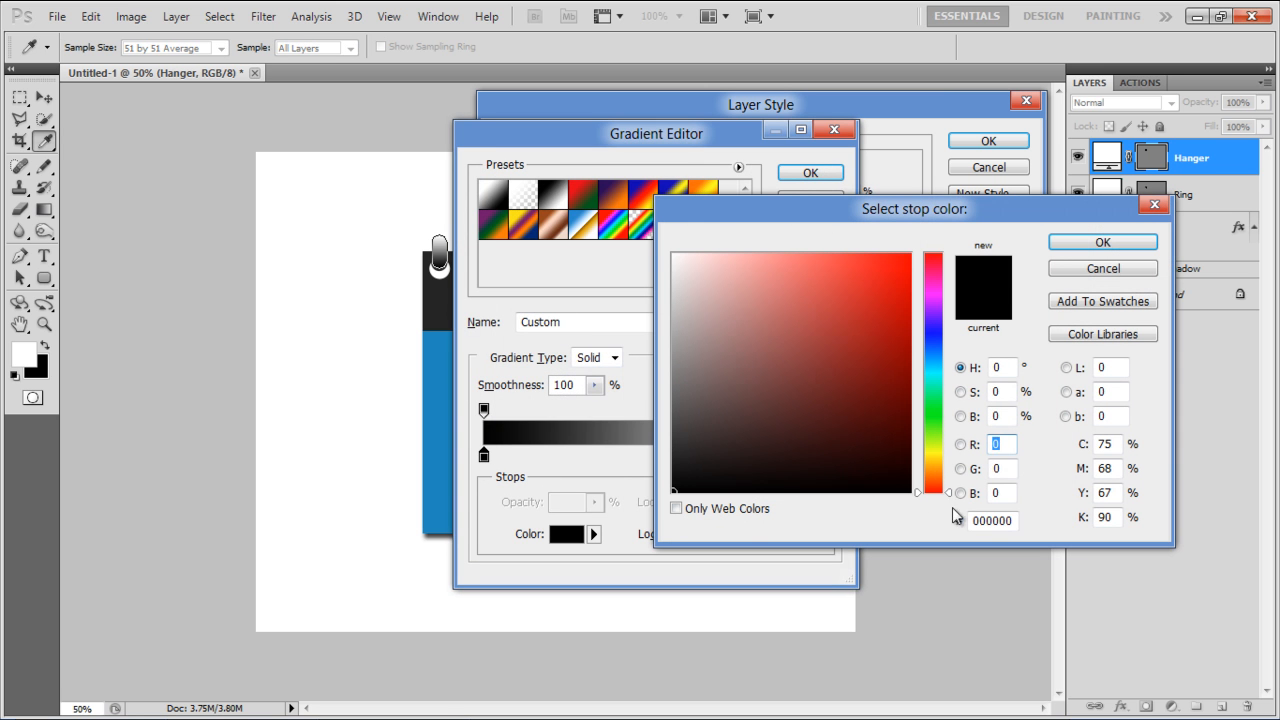
# - Apply a gradient overlay to the hanger with stops #787878, white and #ececec at 51%
pyautogui.write('787878')
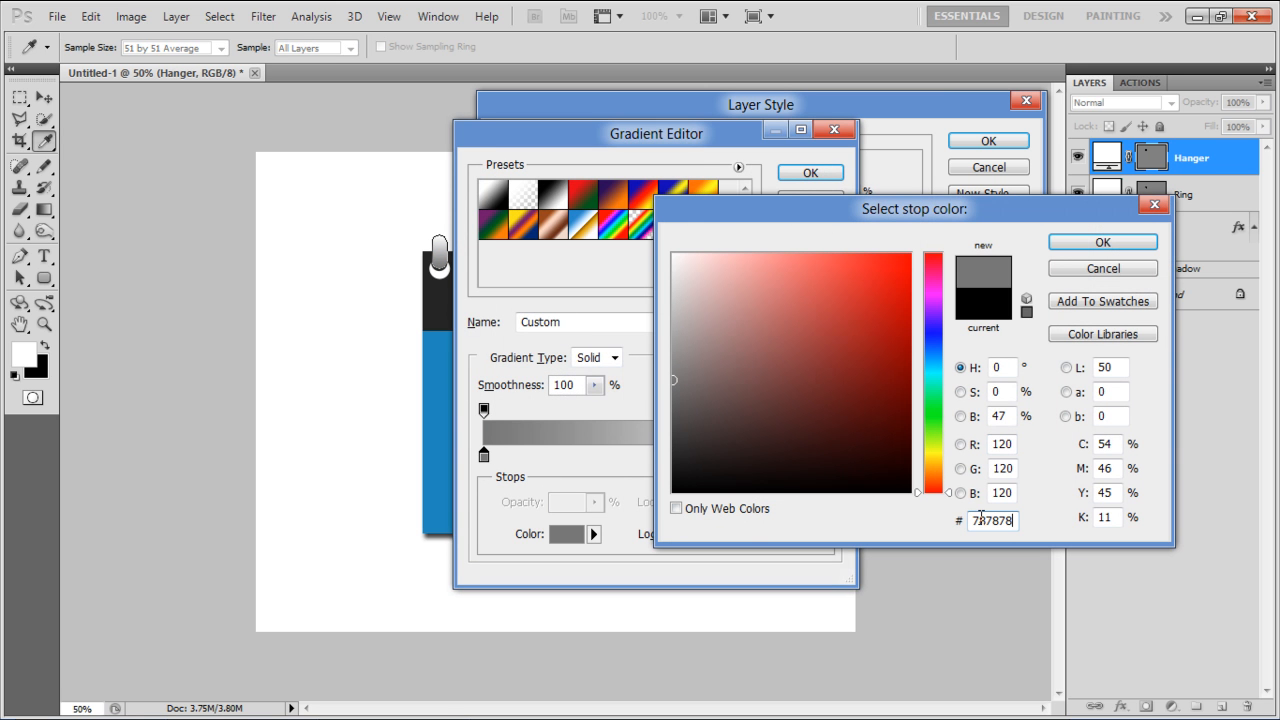
pyautogui.click(1102, 240)
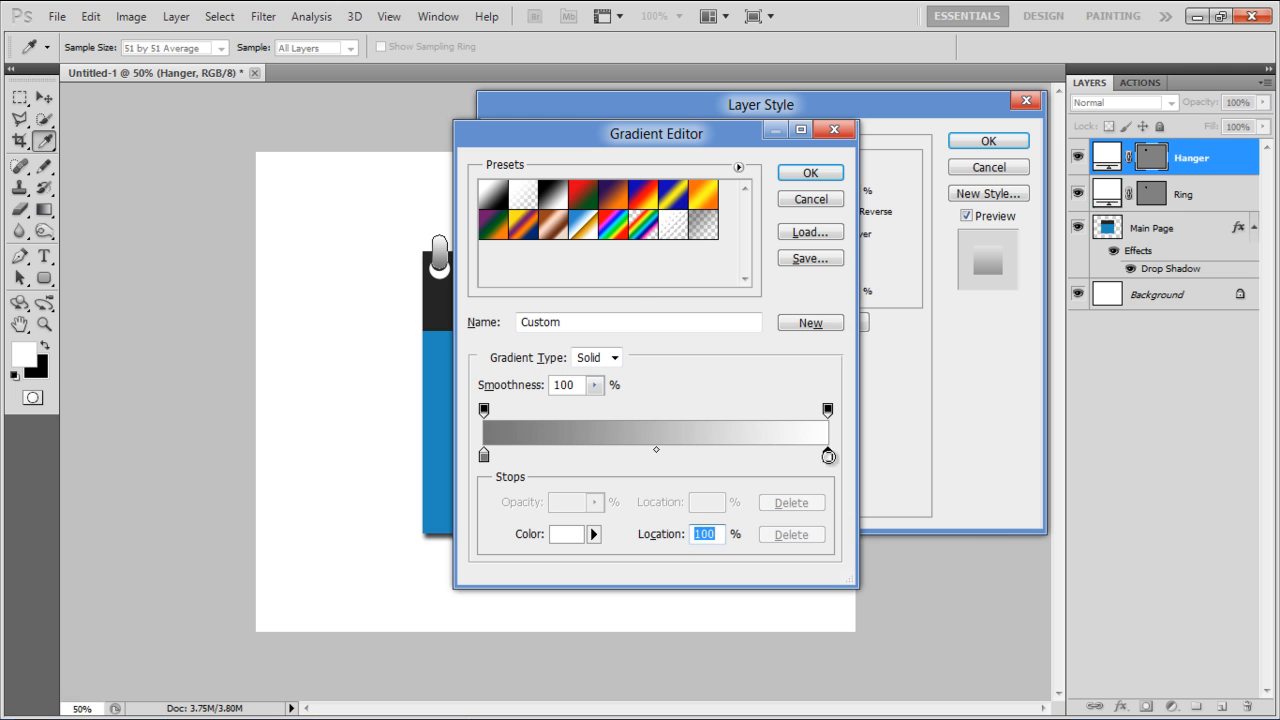
pyautogui.click(572, 534)
pyautogui.write('ececed')
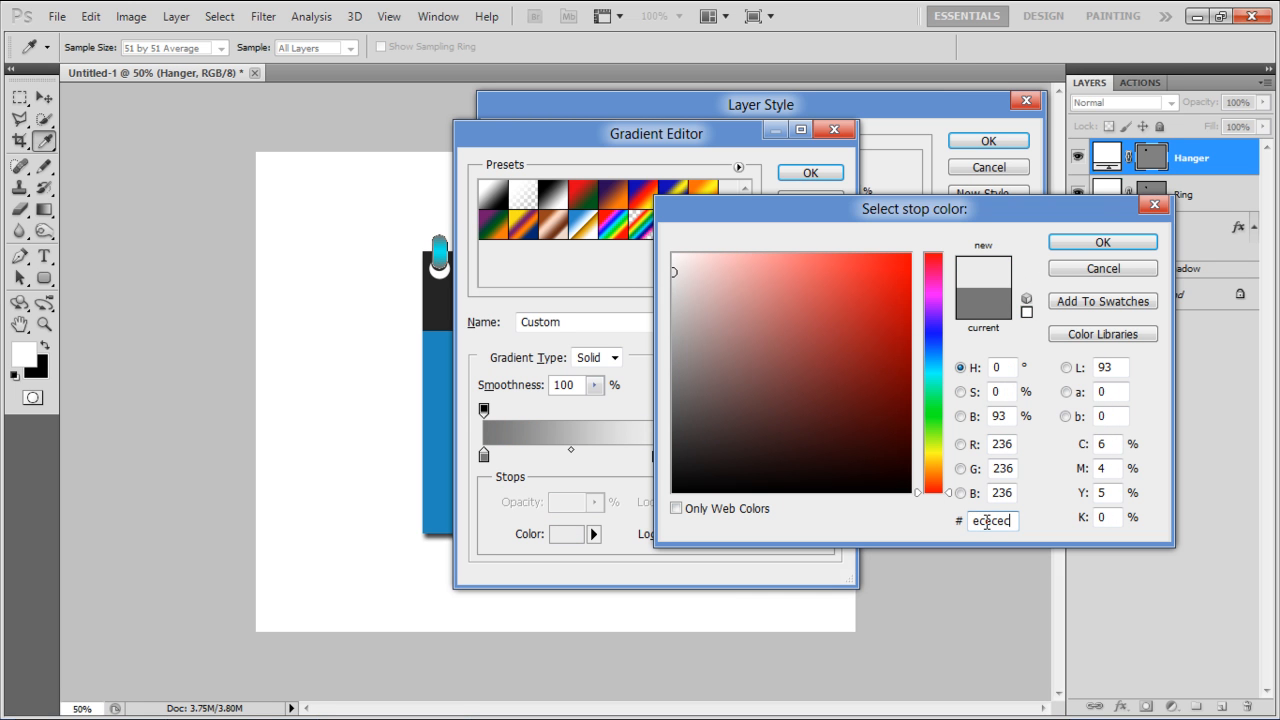
pyautogui.click(1100, 240)
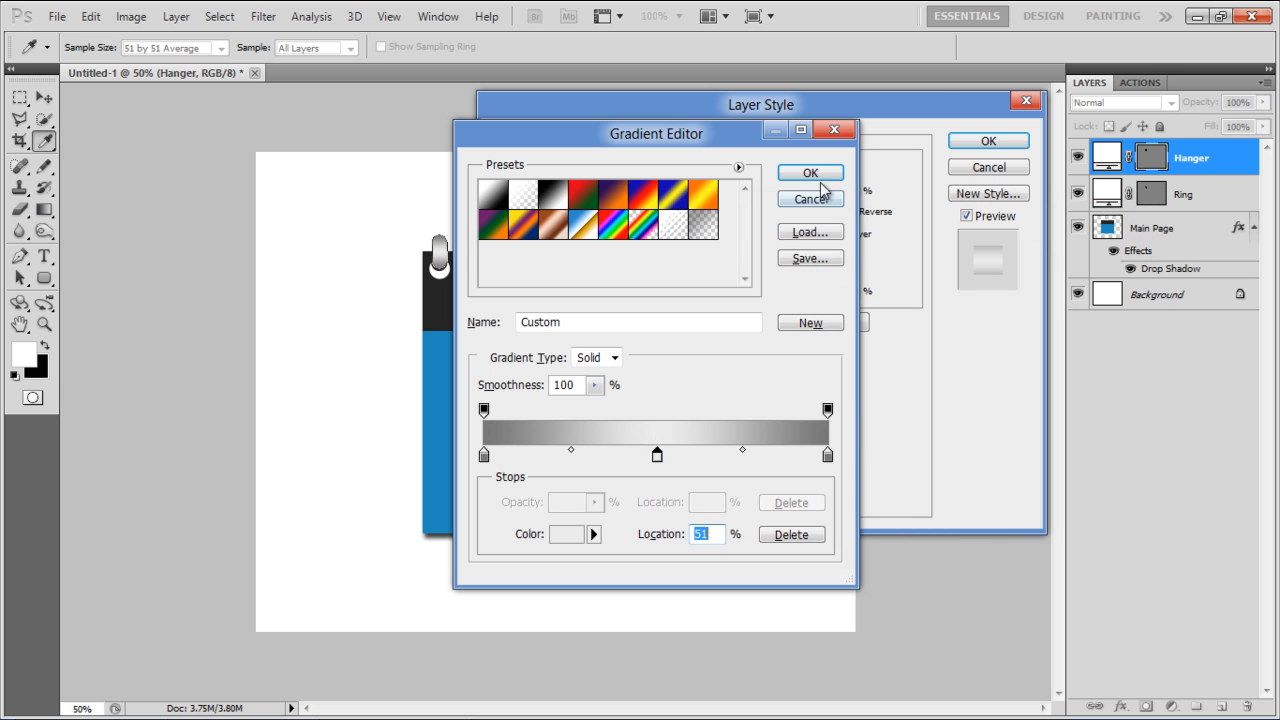
pyautogui.click(810, 172)
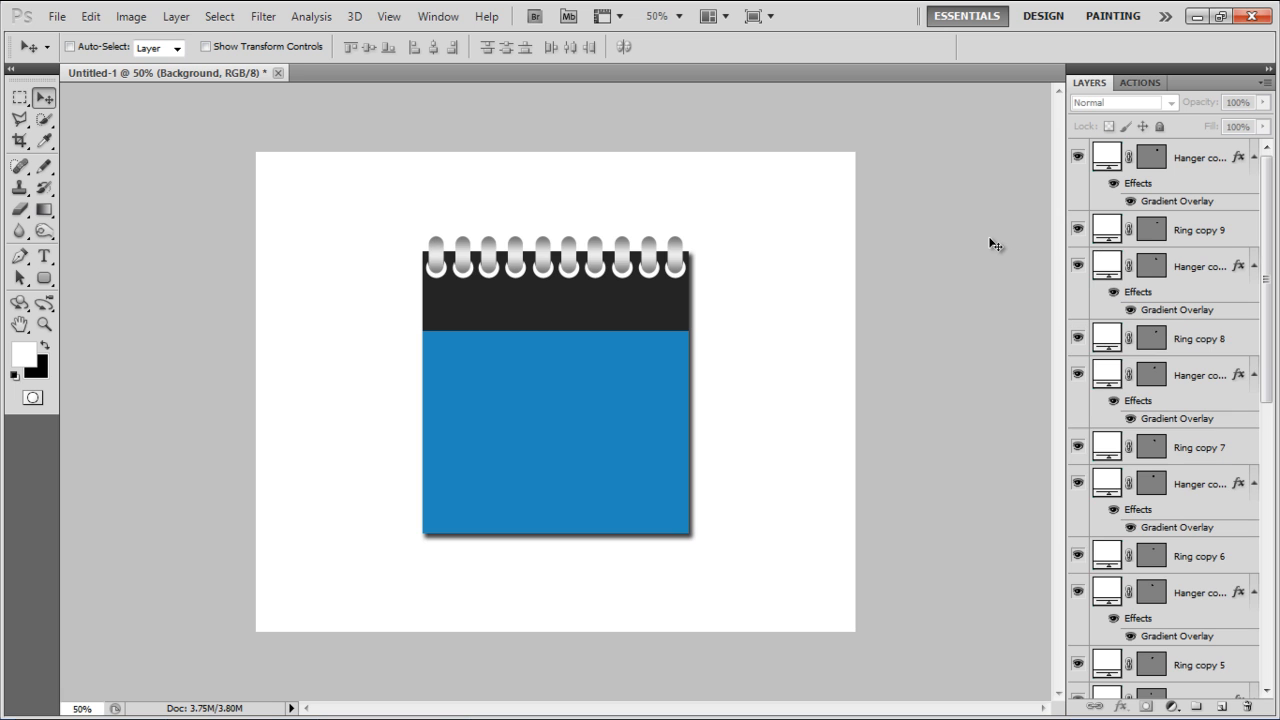
# - Add a large white bold '15' in the blue area with the Horizontal Type Tool
pyautogui.click(42, 262)
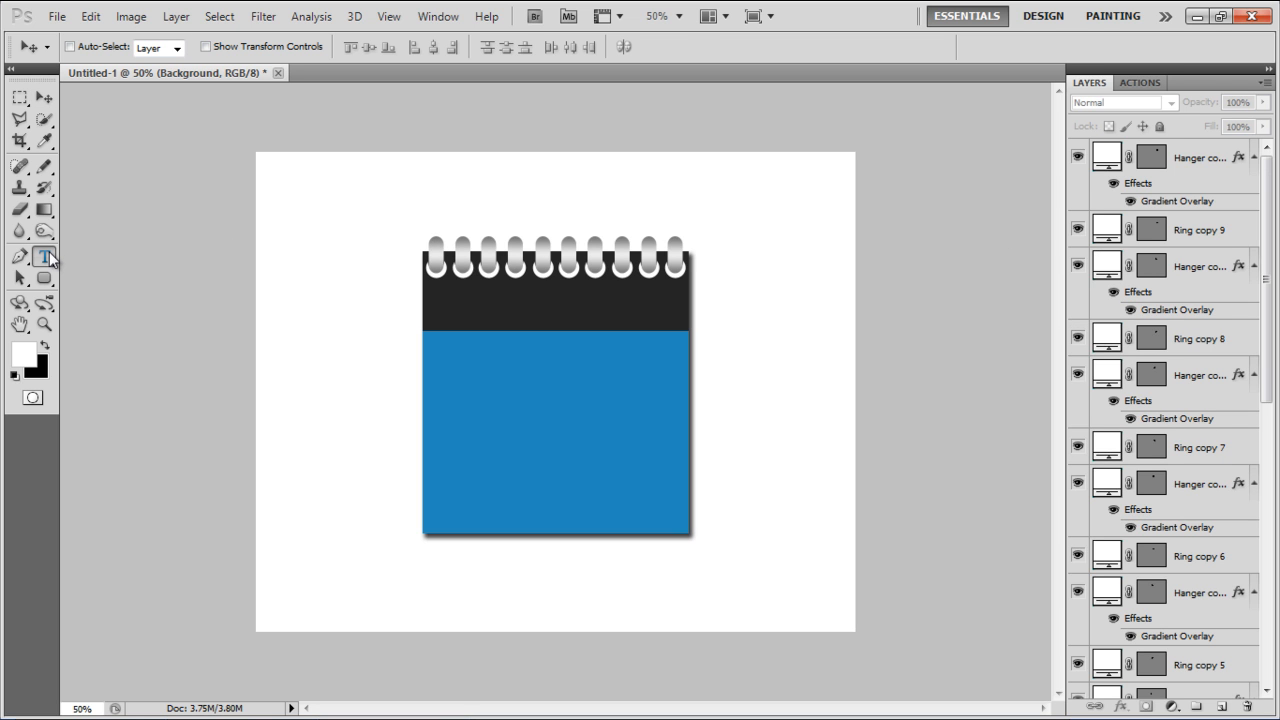
pyautogui.write('15')
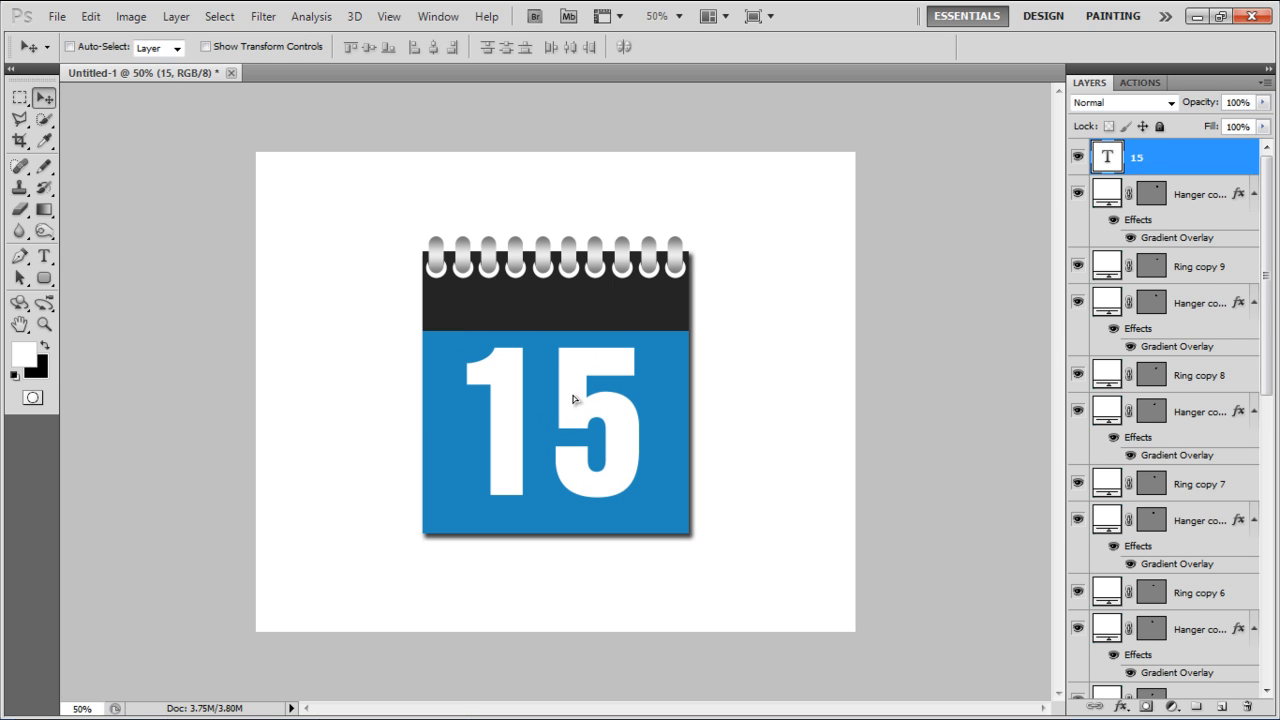
# - Add white 'December' text on the dark band with drop and inner shadows
pyautogui.write('December')
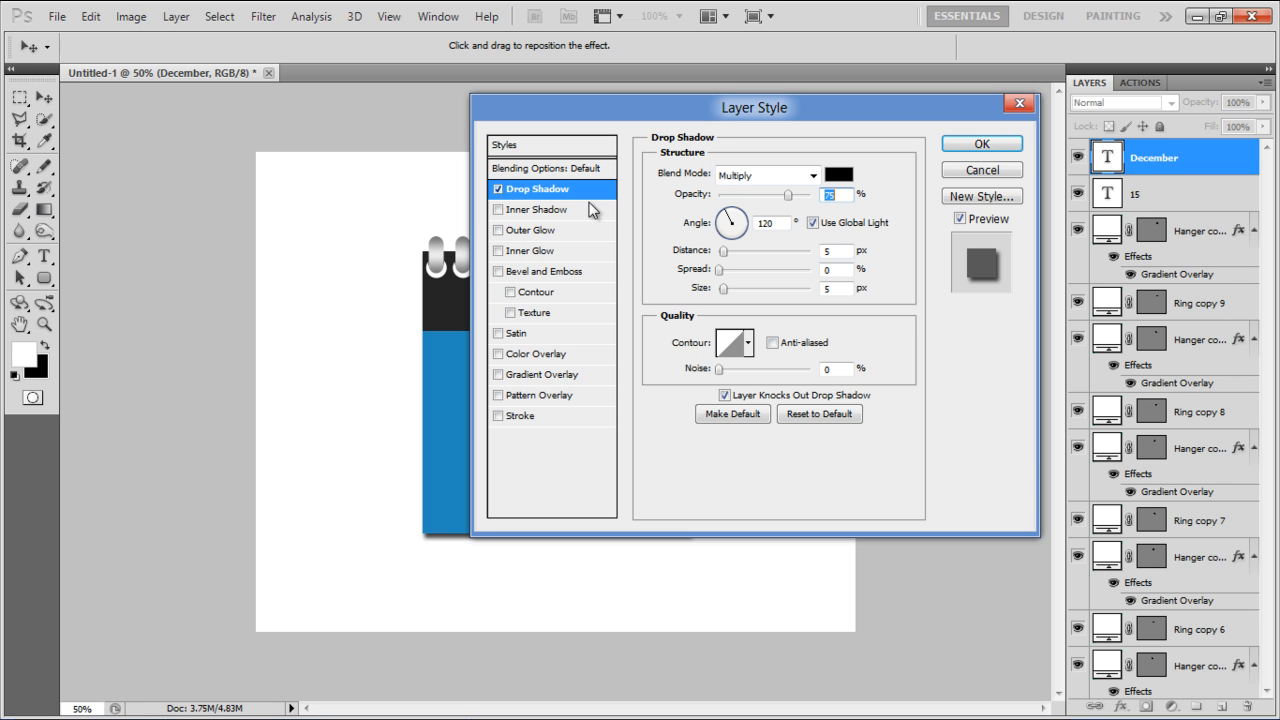
pyautogui.click(536, 210)
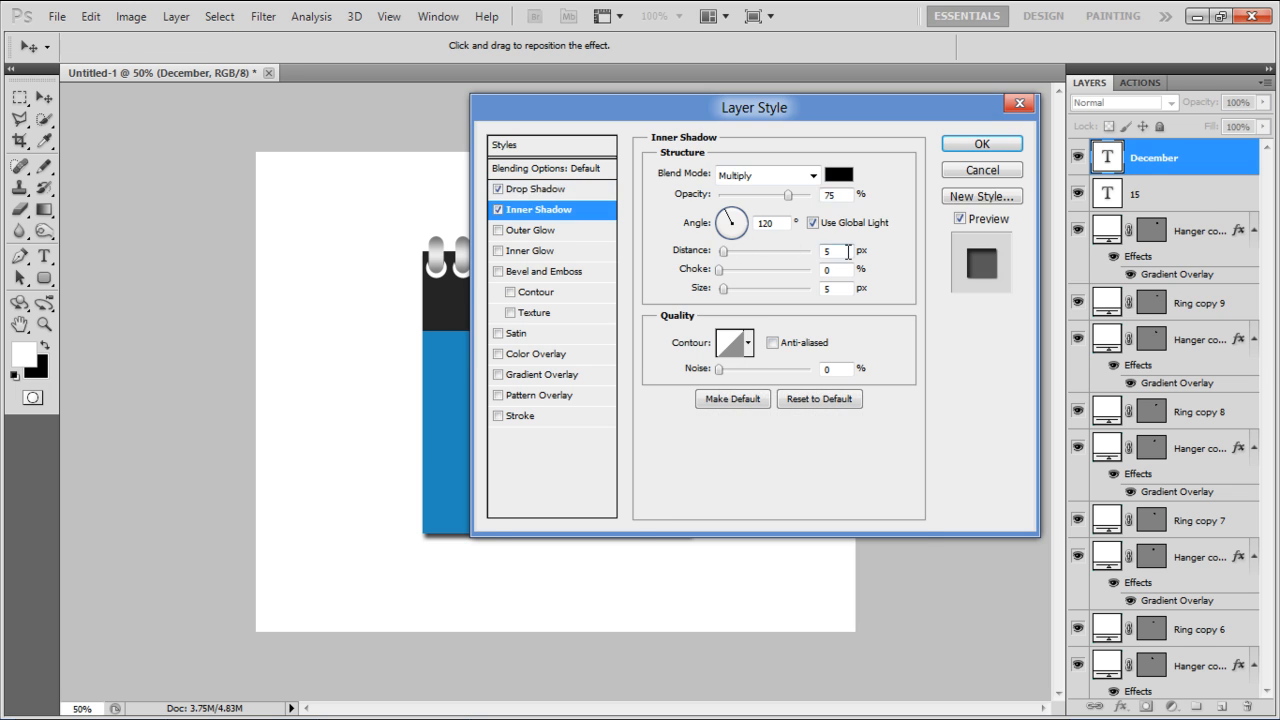
pyautogui.click(990, 144)
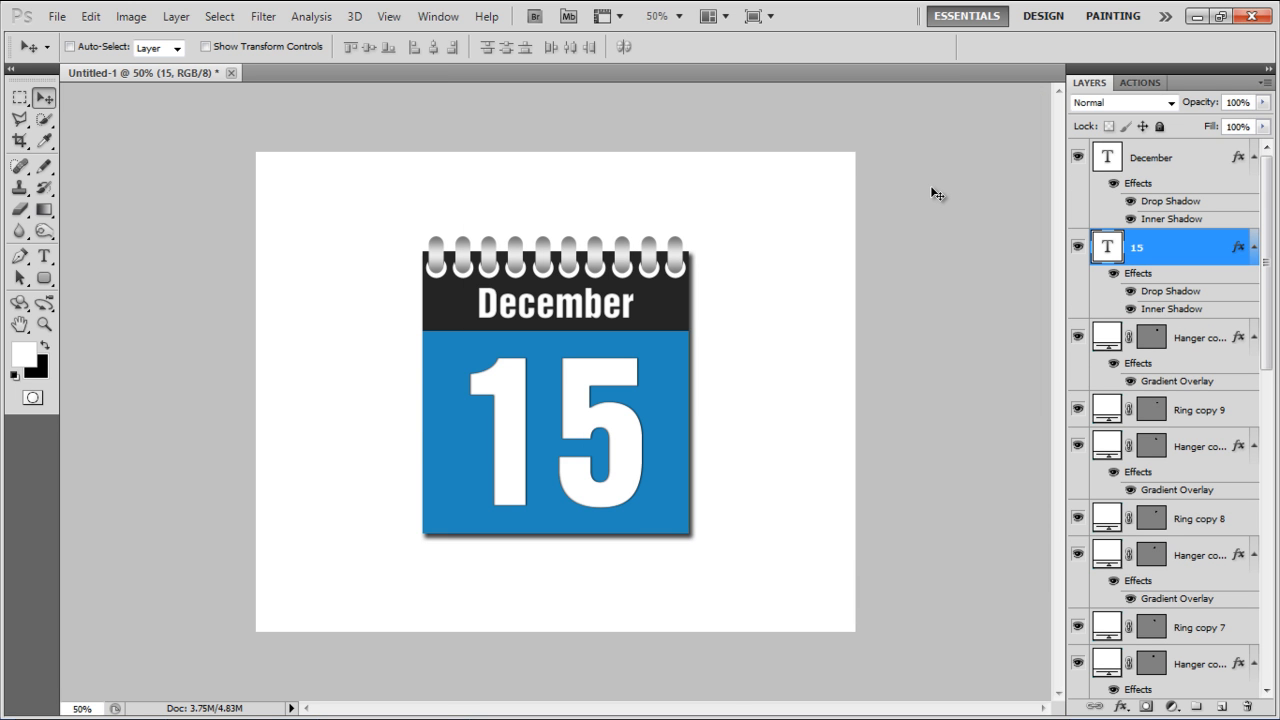